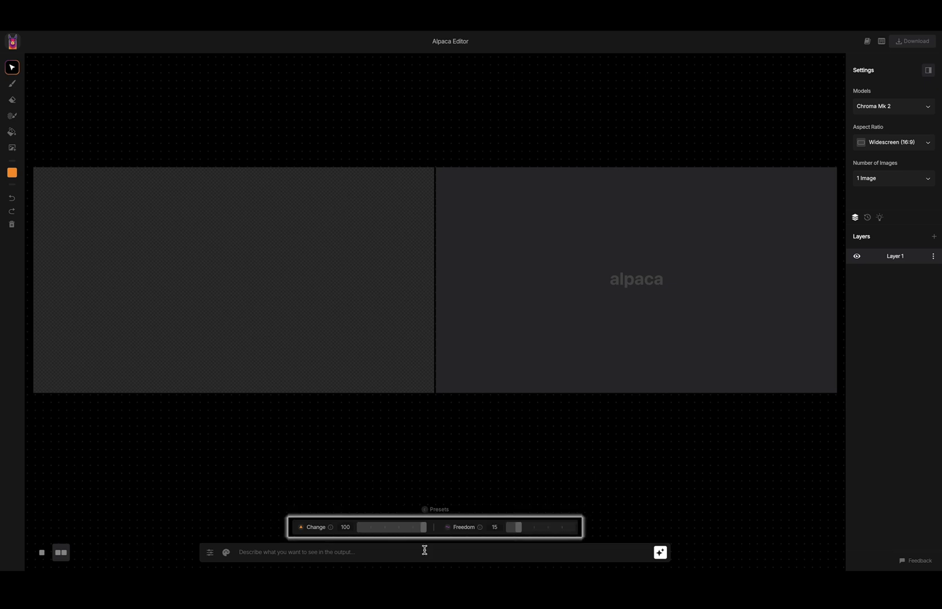
mouse_move(450, 551)
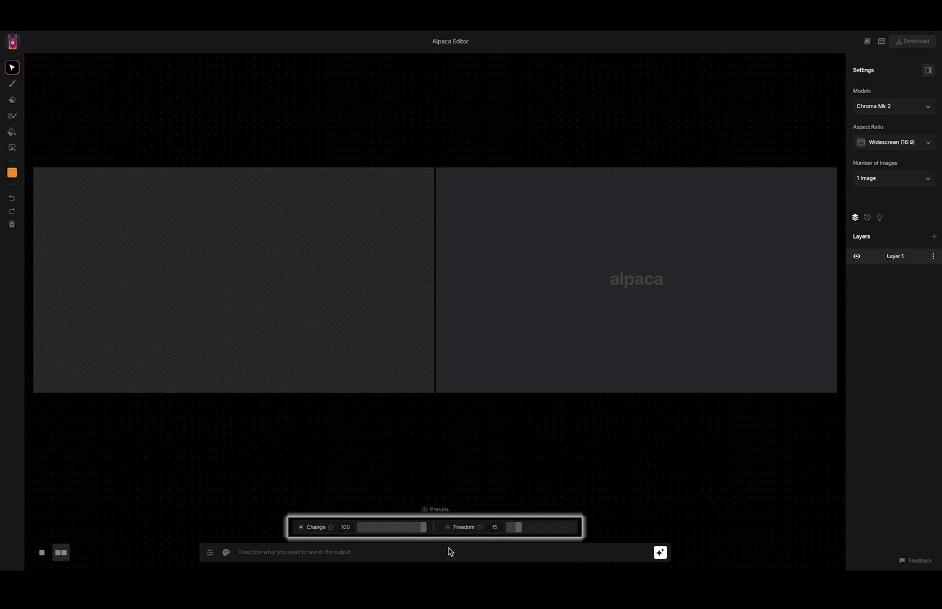
mouse_move(538, 496)
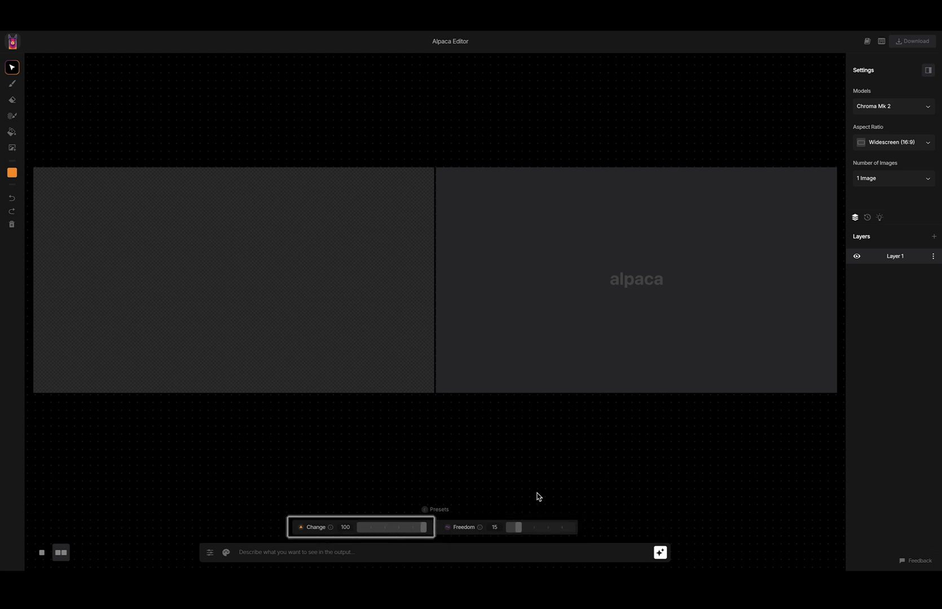
Render the wooden model as a forest glass building at Freedom 30 and import it as a layer
click(507, 527)
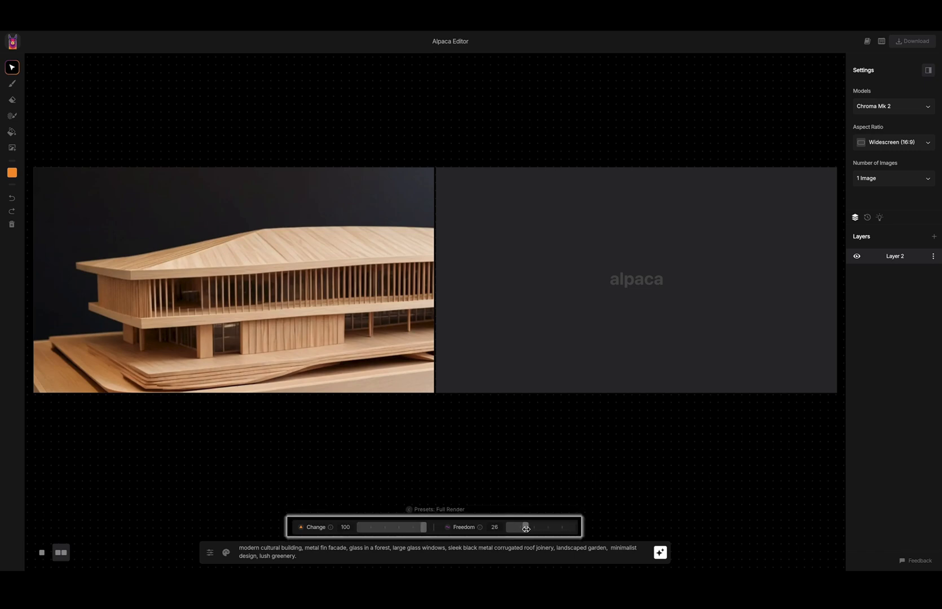
drag(524, 527, 531, 526)
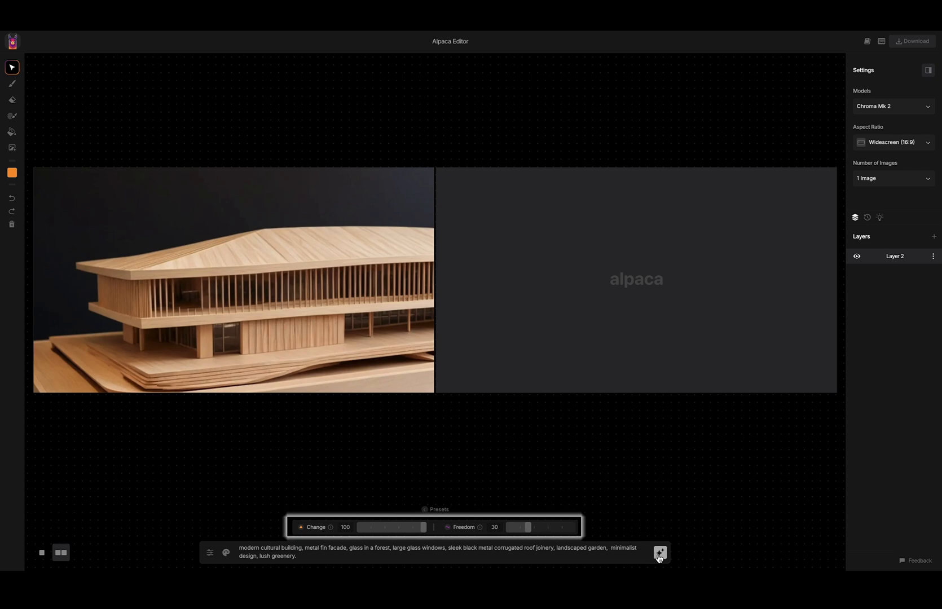
click(660, 552)
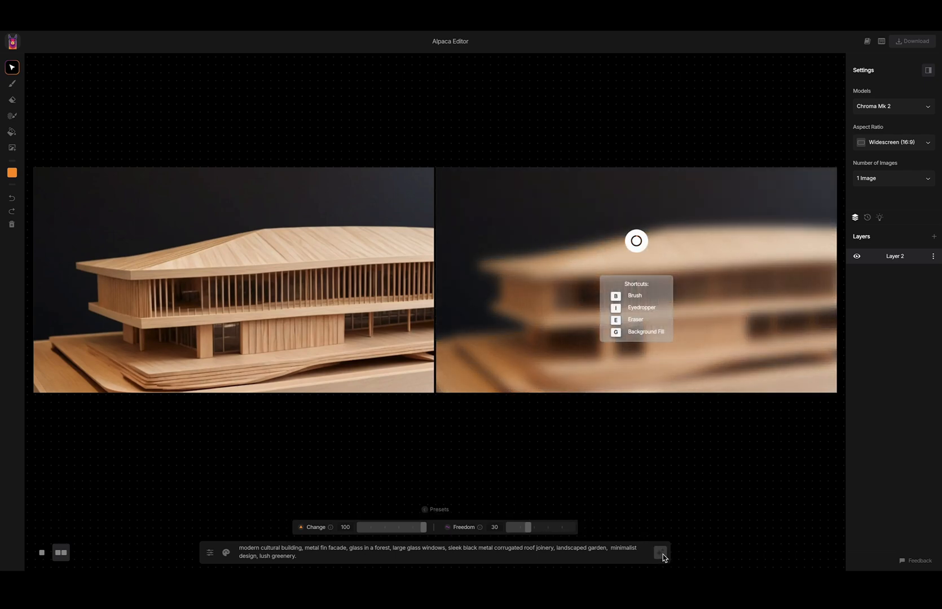
click(660, 553)
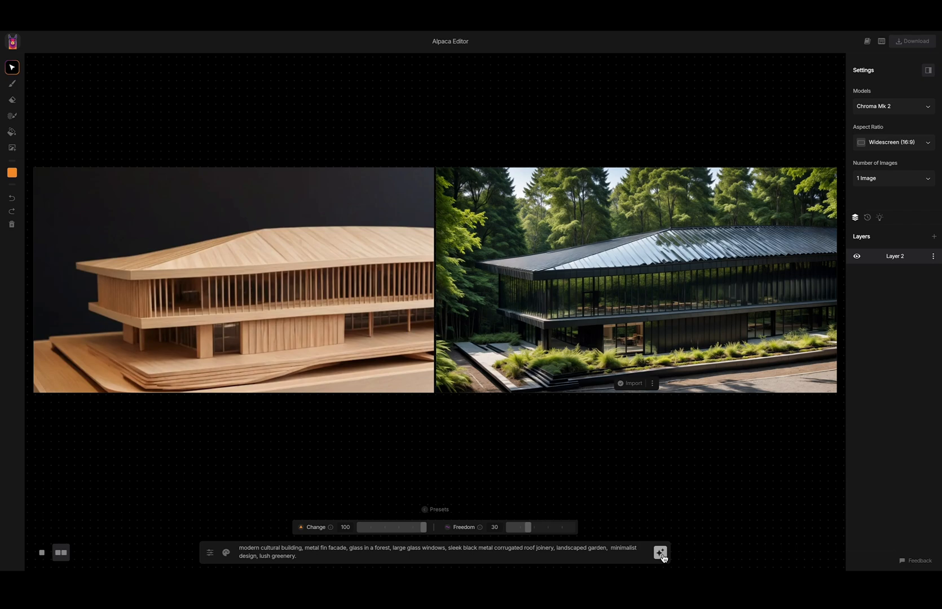
click(659, 551)
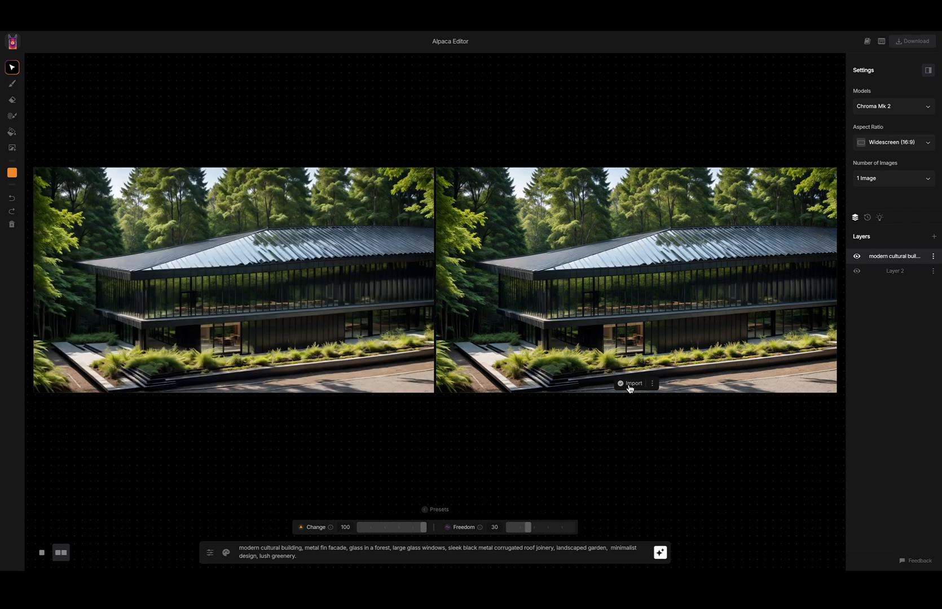
Generate a wilder reinterpretation of the forest building with Freedom at 80
drag(522, 526, 559, 527)
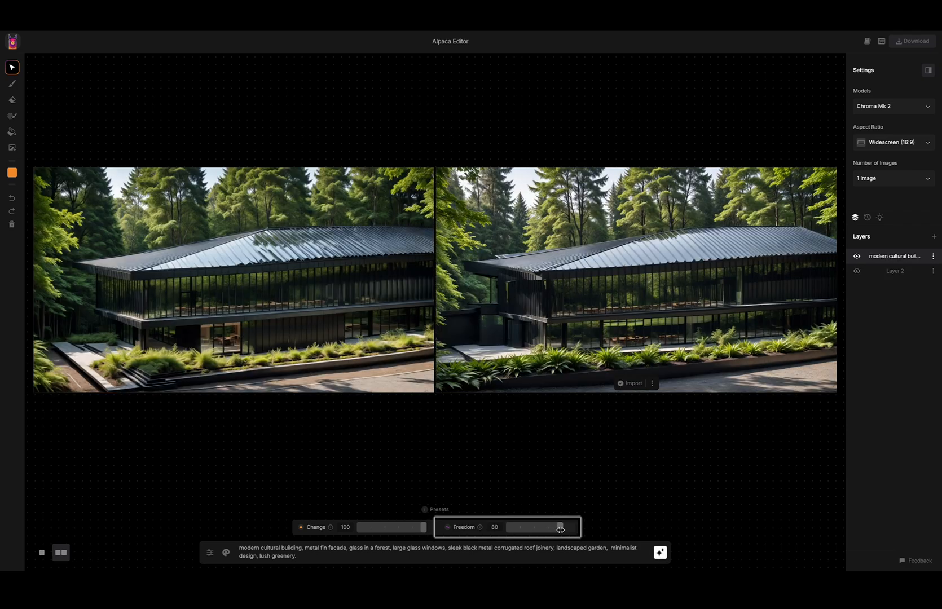
click(660, 552)
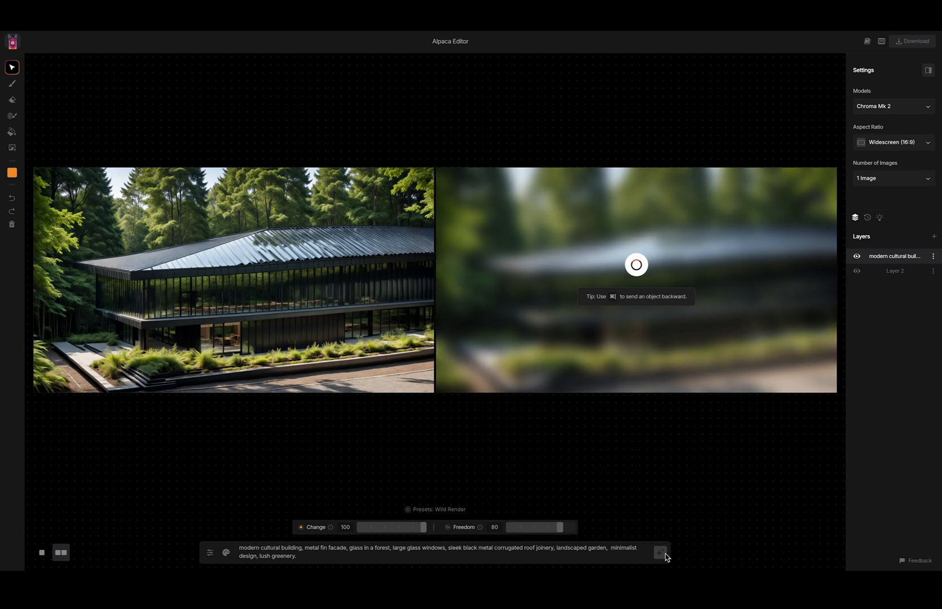
click(660, 552)
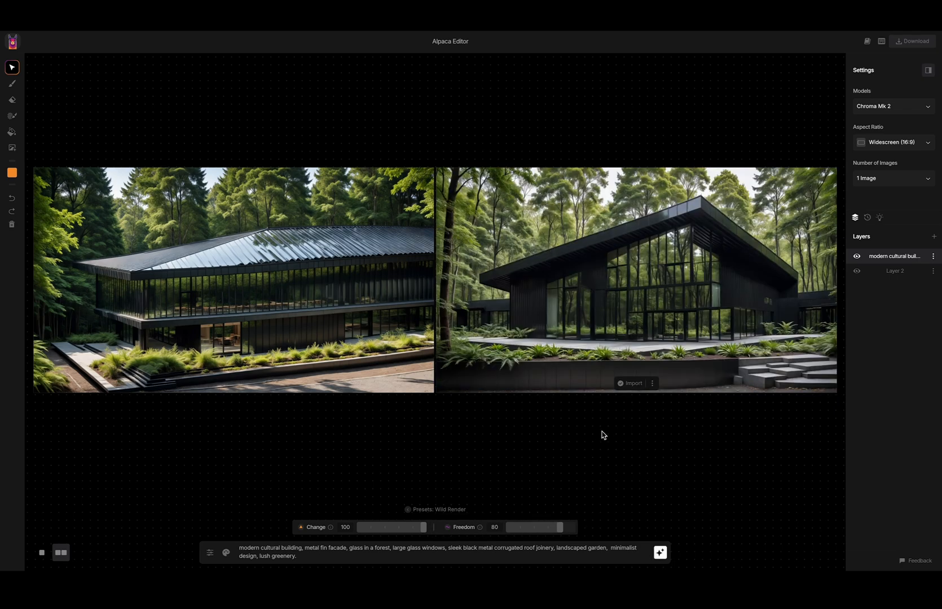
click(660, 553)
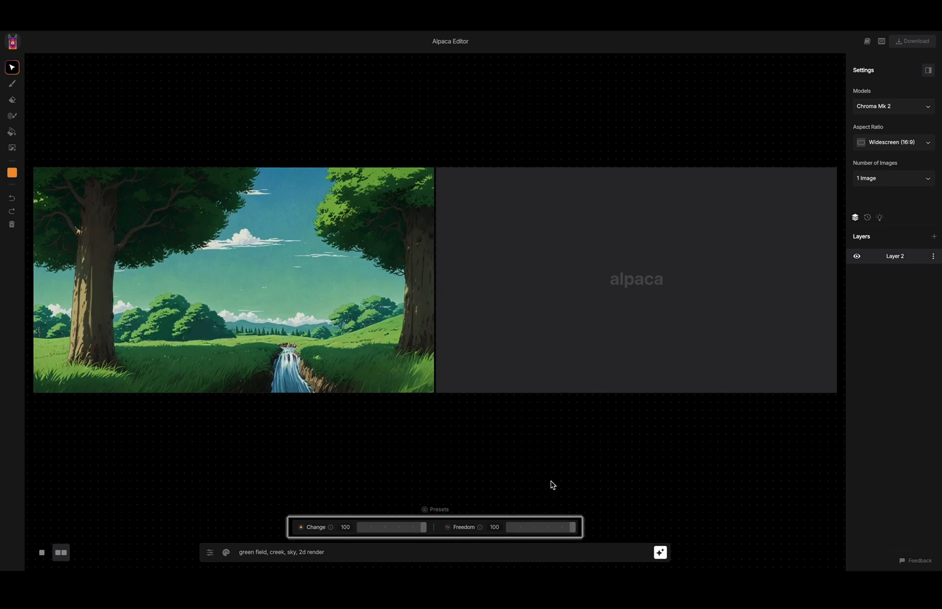
Refine the field scene at Change 20, Freedom 0 and import the result as a layer
drag(571, 527, 510, 526)
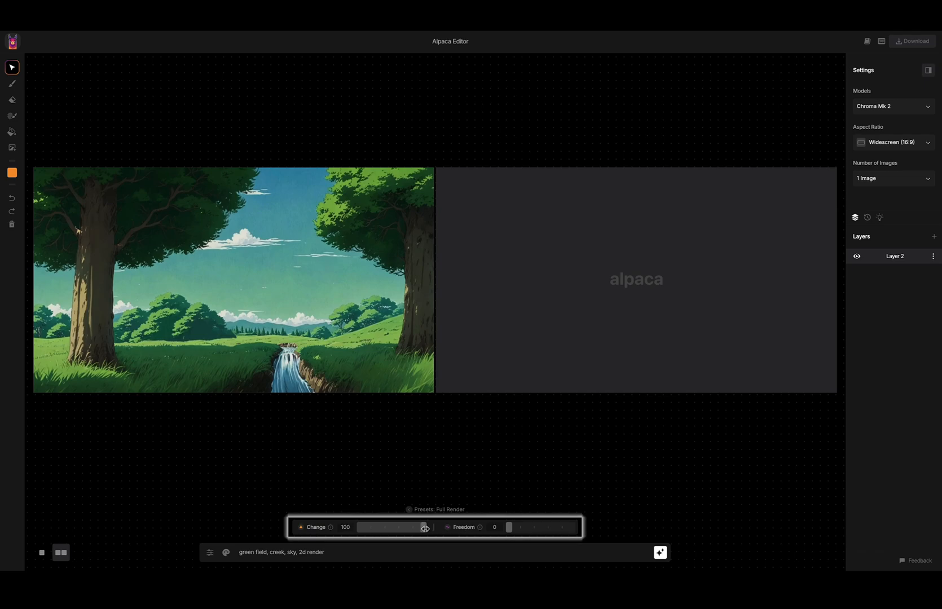
drag(423, 527, 372, 529)
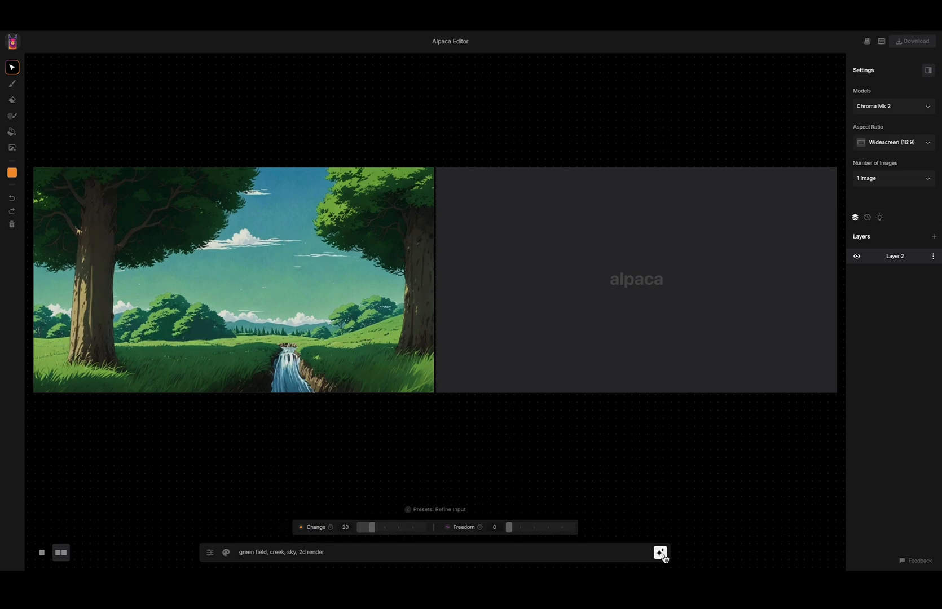
click(659, 551)
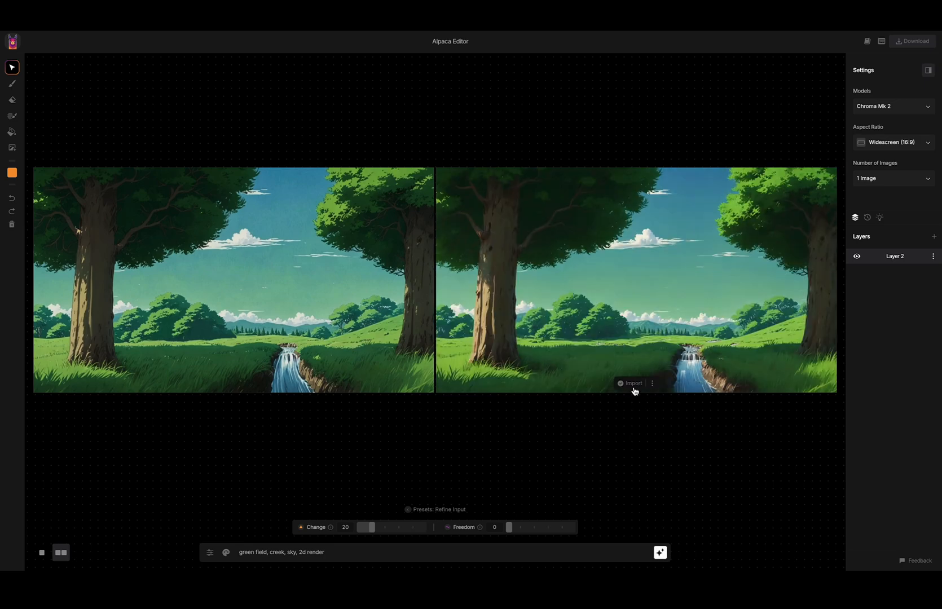
click(630, 383)
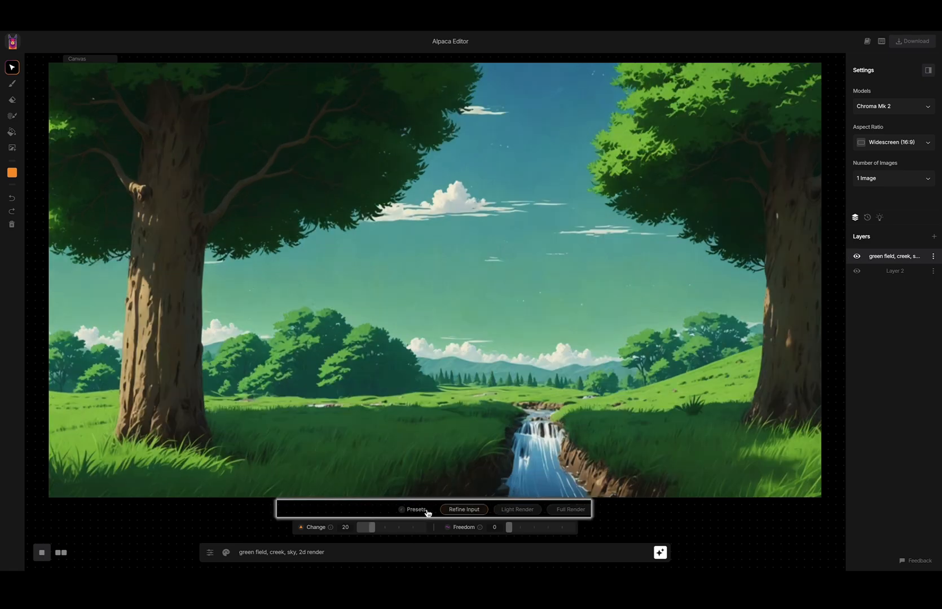
Expand the preset row and settle back on the Refine Input preset
click(559, 508)
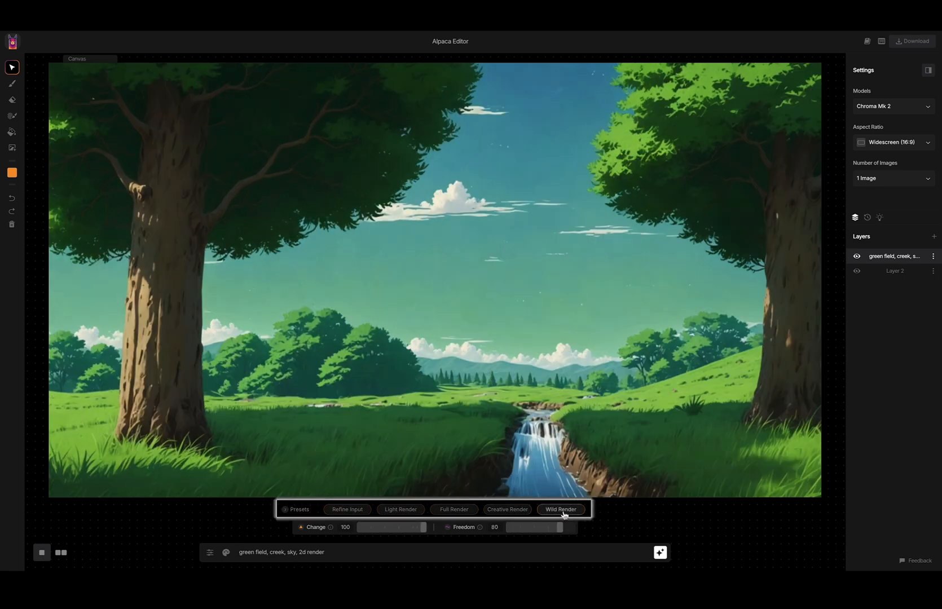
click(347, 508)
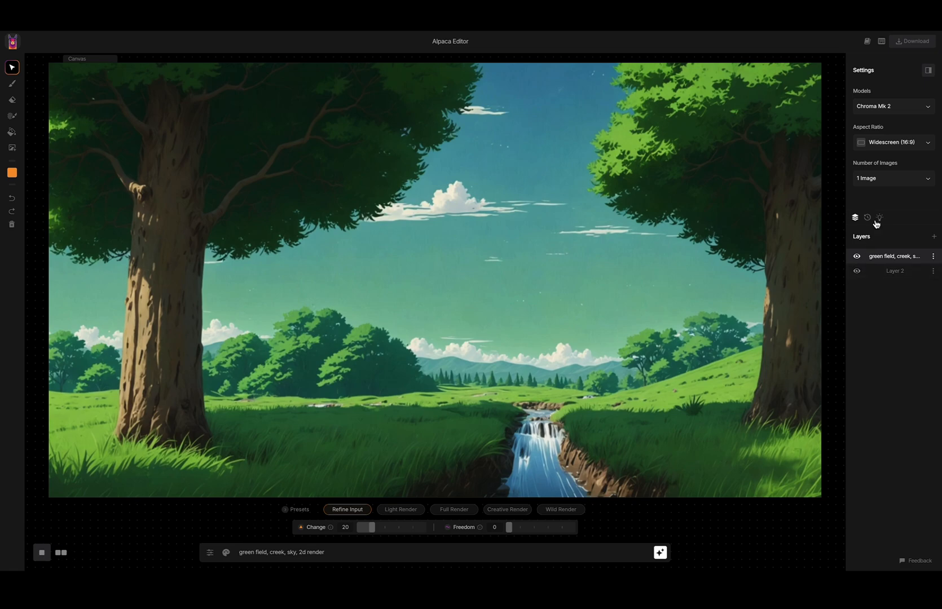
click(878, 217)
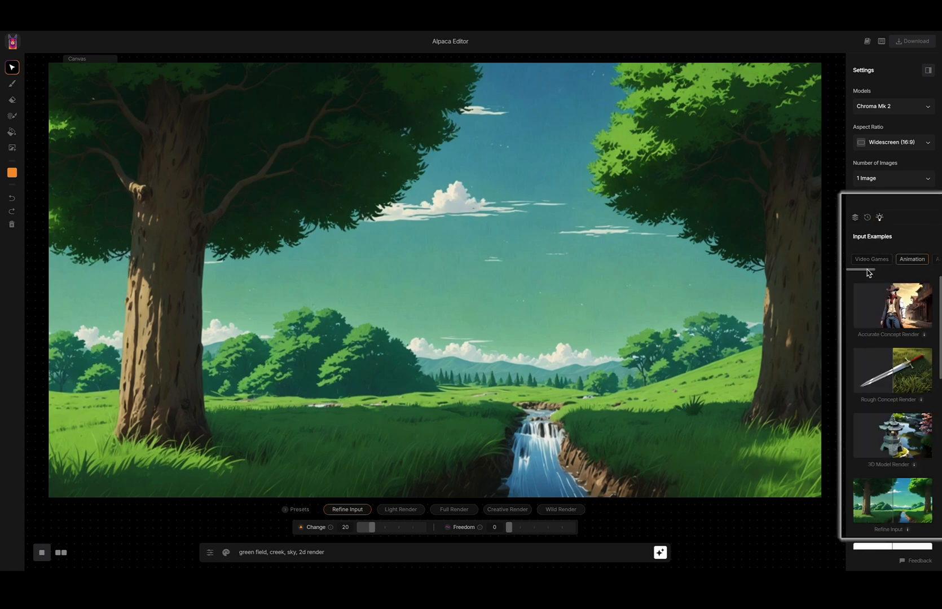
Import the 3D Model Render example (stone lantern, anime prompt) from the Animation tab
click(910, 259)
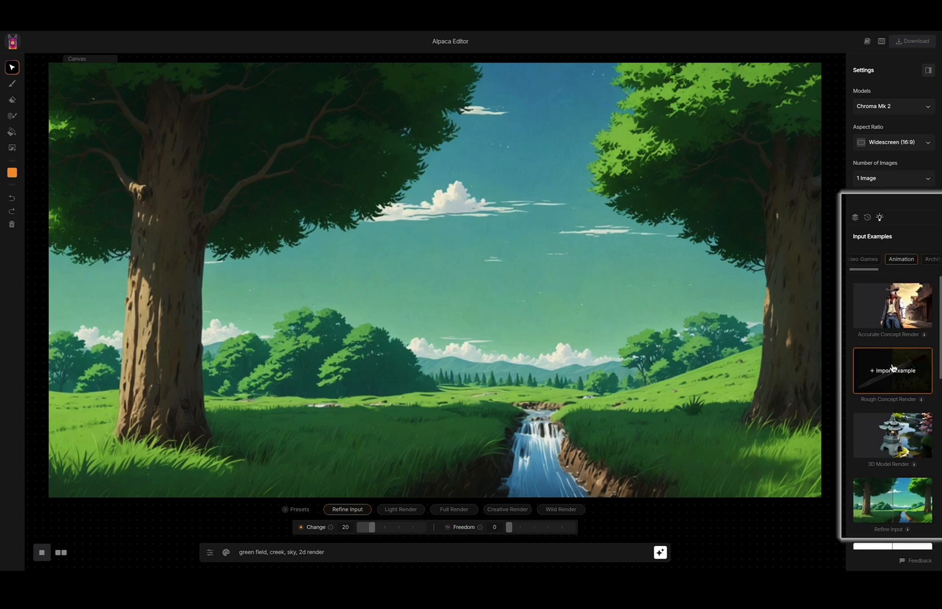
click(892, 433)
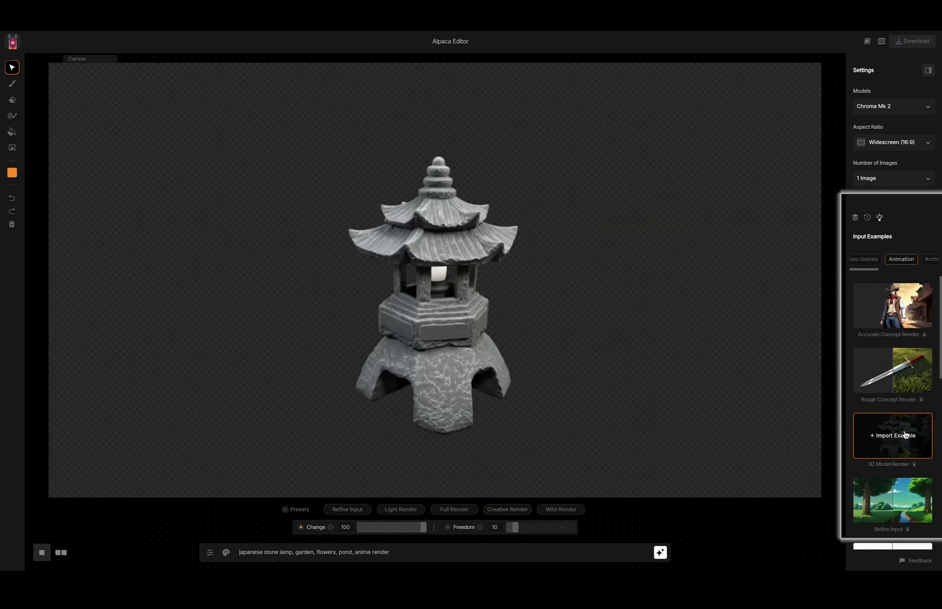